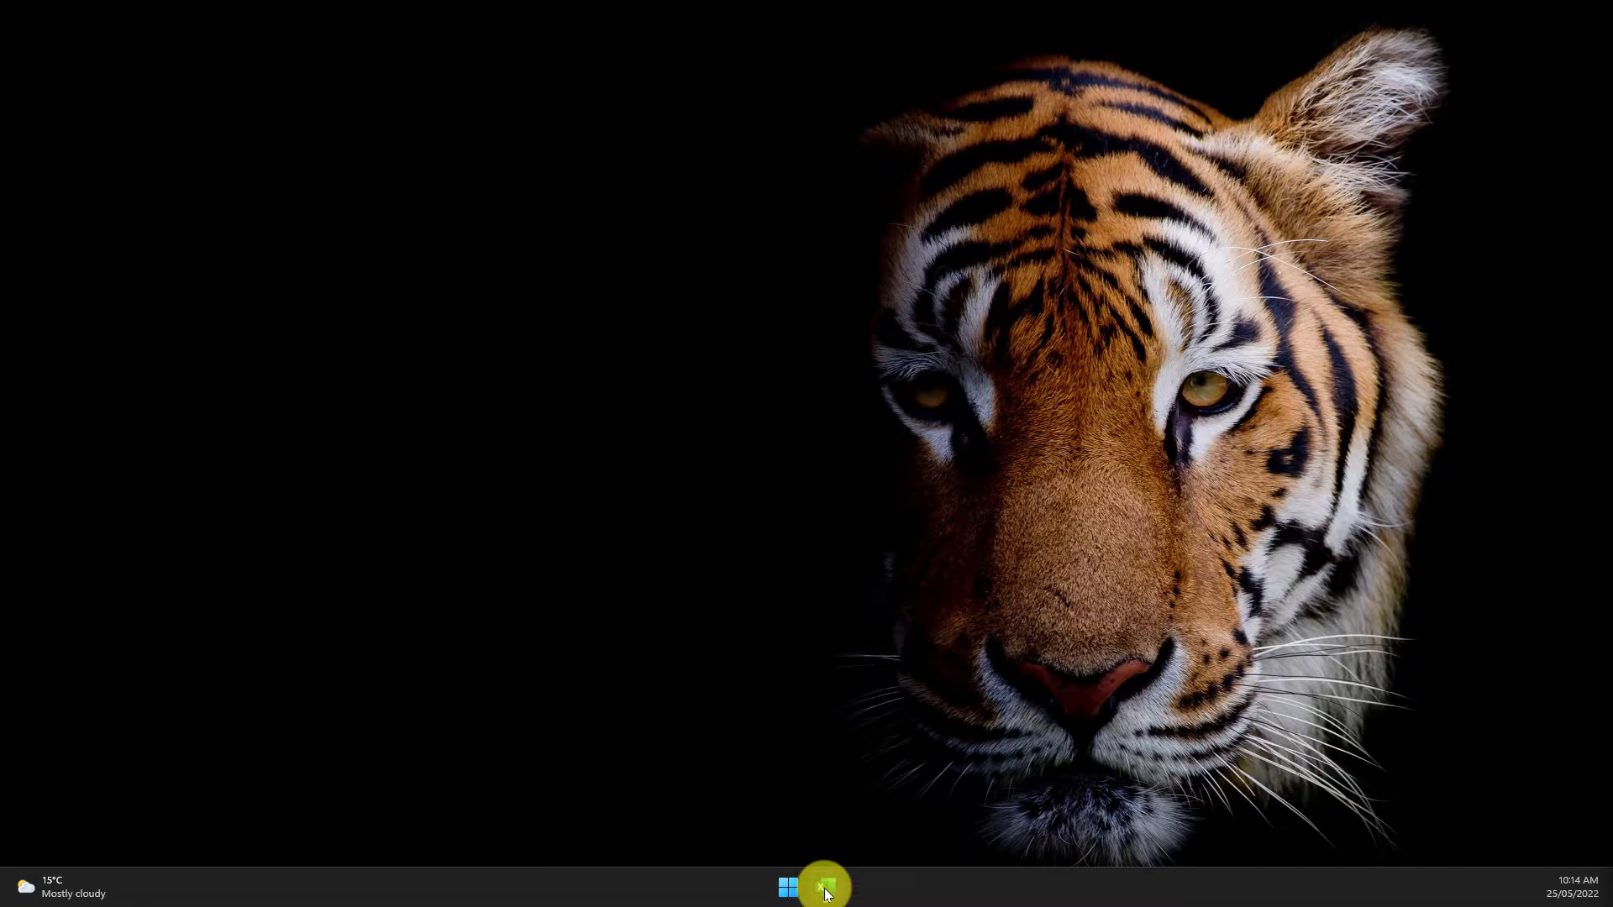
- Launch Excel from the taskbar to open the Excalibur Paper sales workbook
click(824, 886)
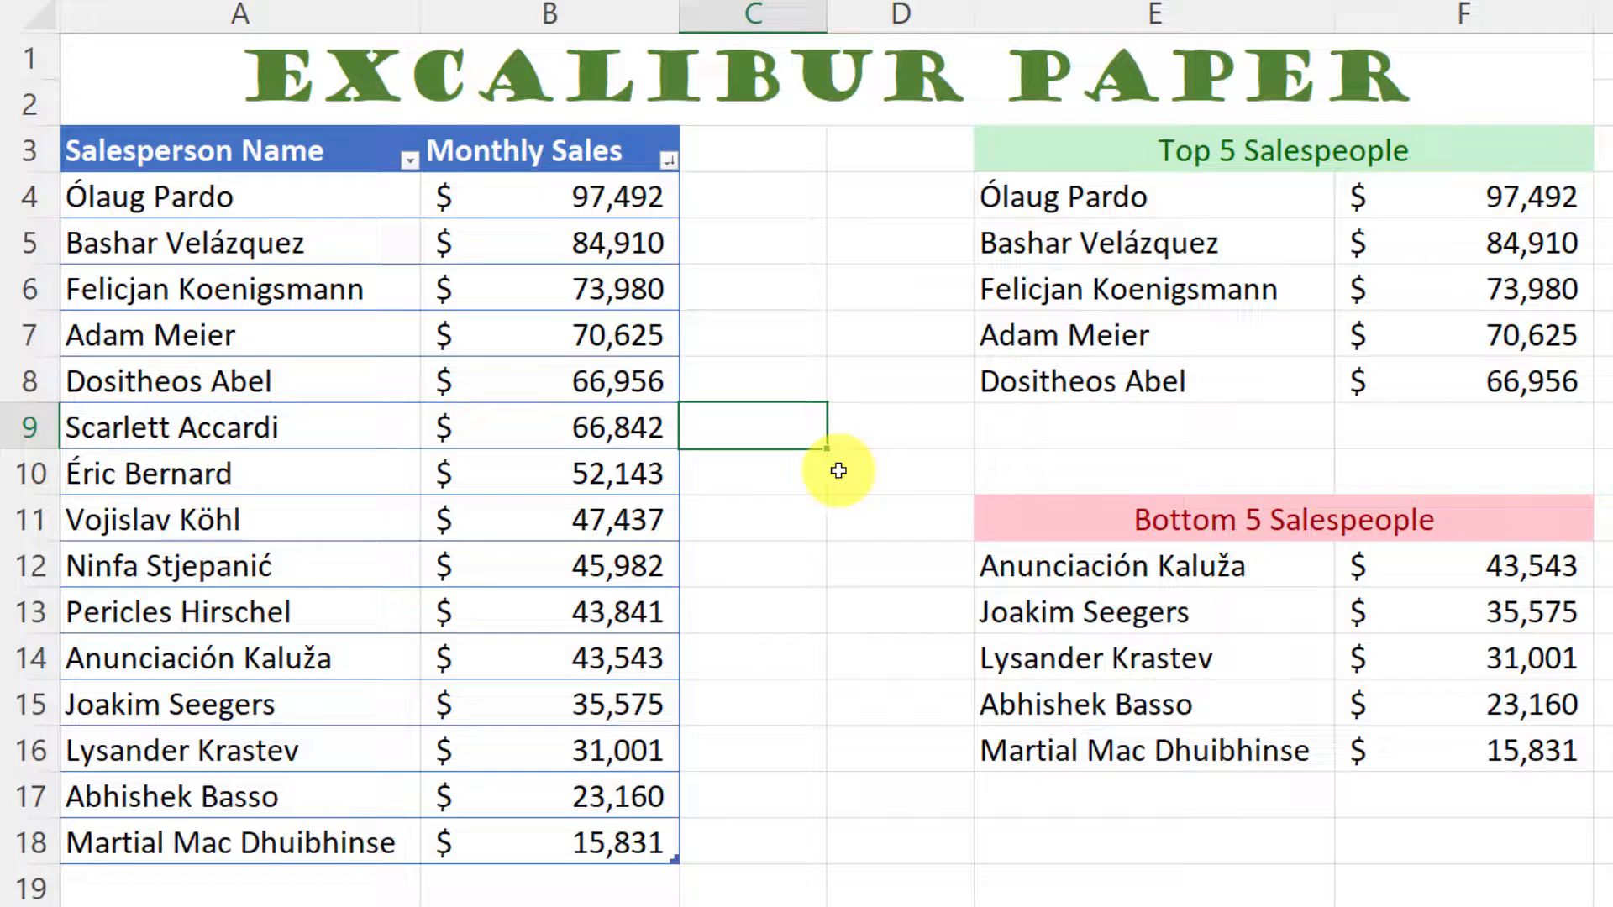
mouse_move(637, 200)
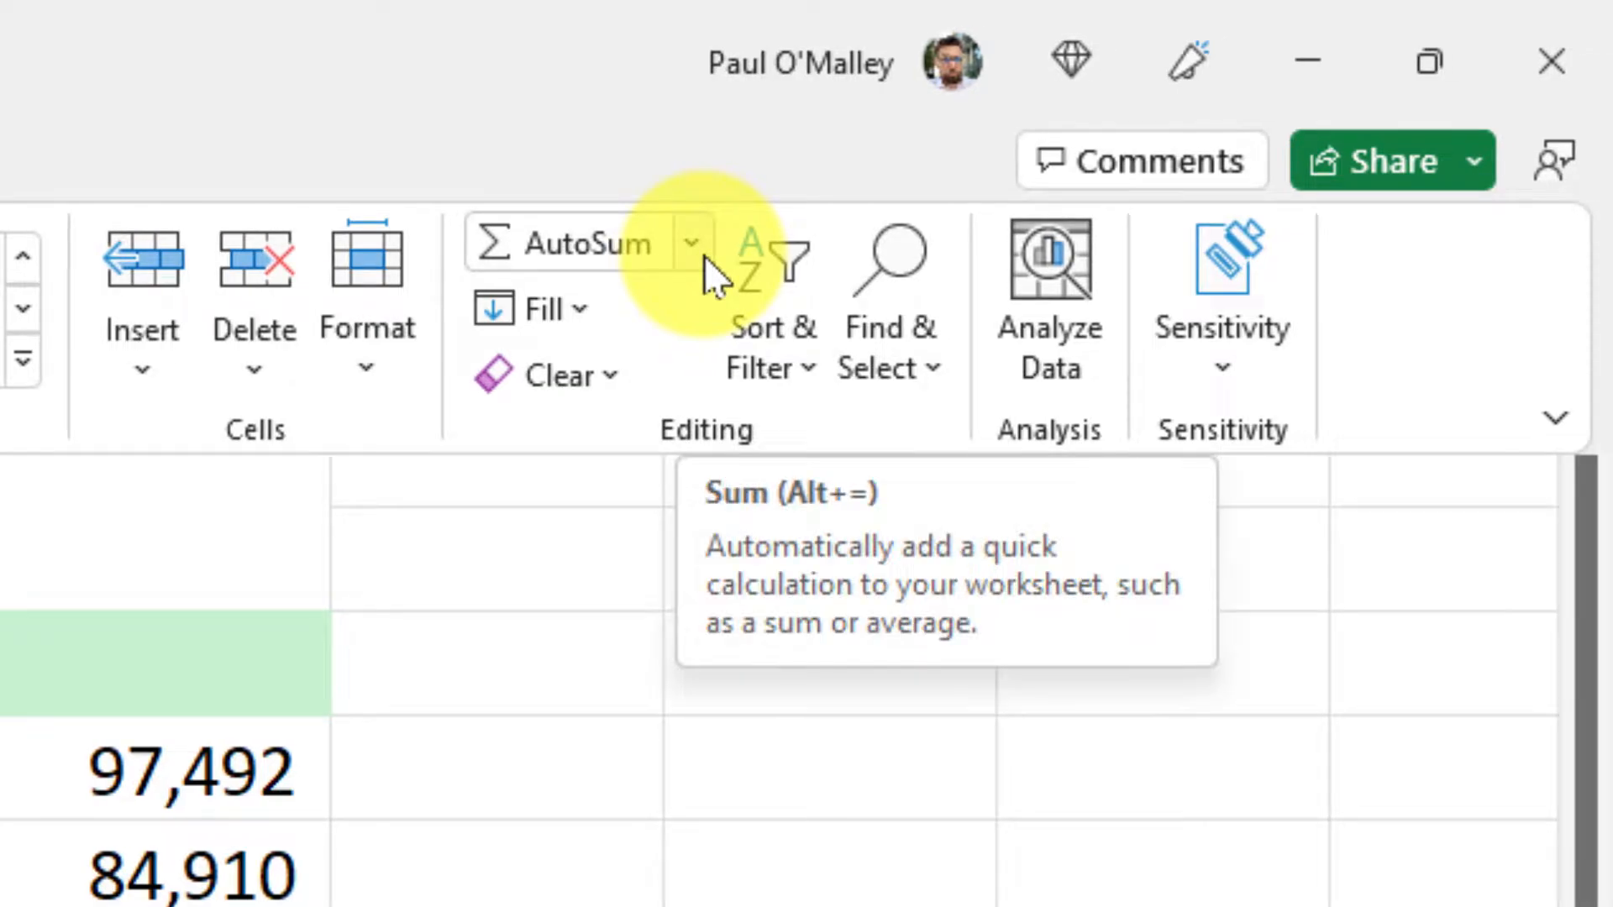
click(689, 243)
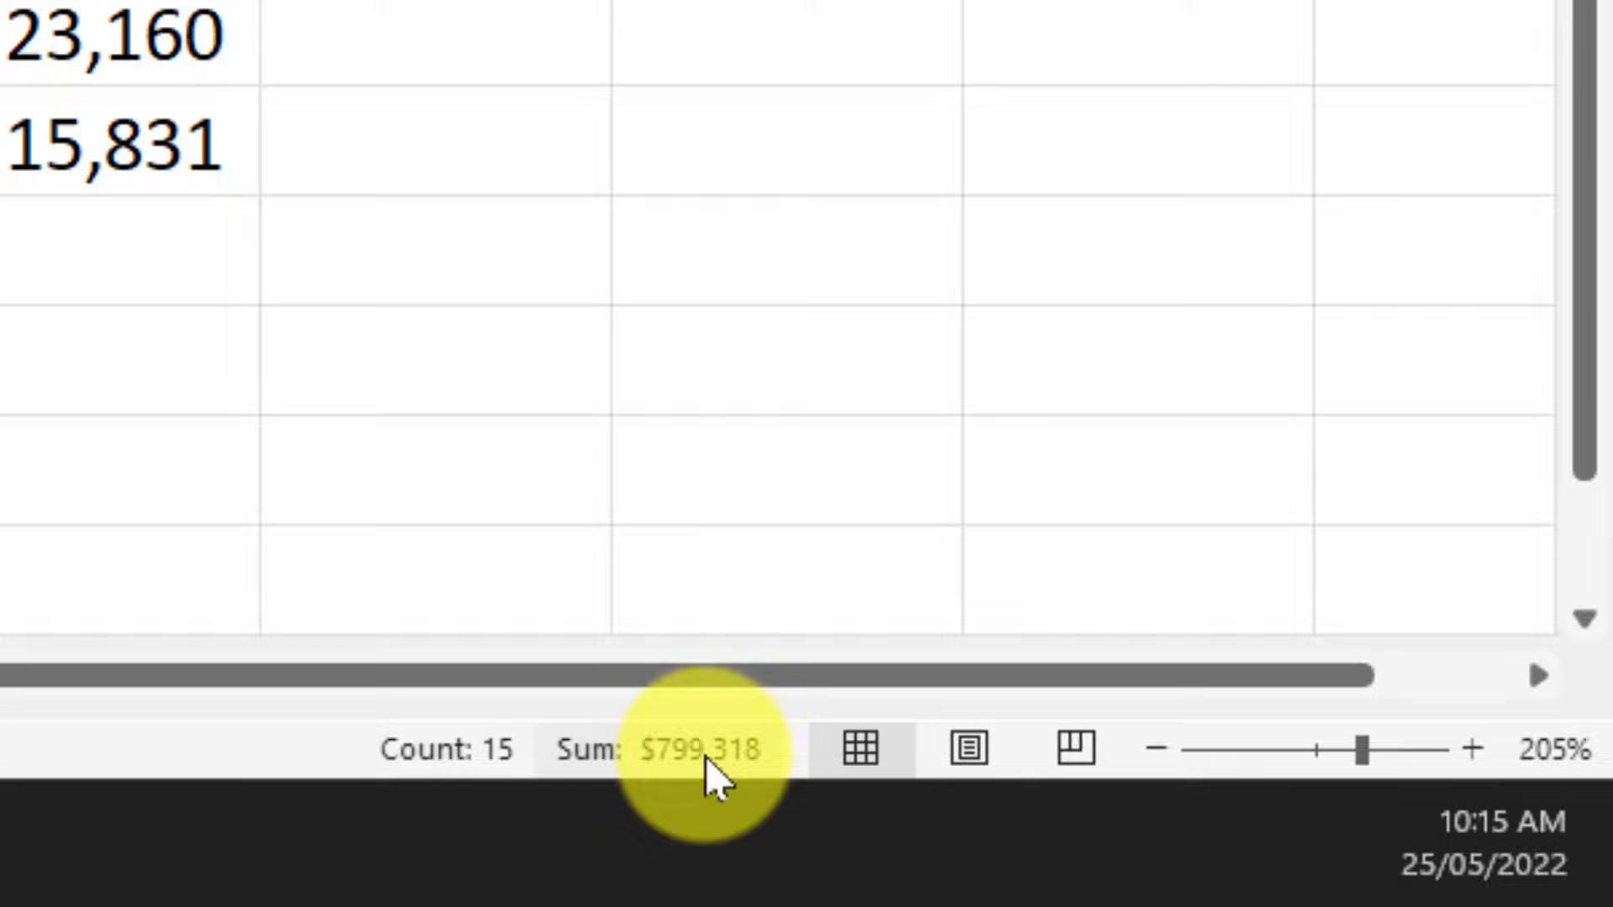
- Enable Average and Minimum in the status bar summary, showing $53,288 and $15,831
right_click(712, 772)
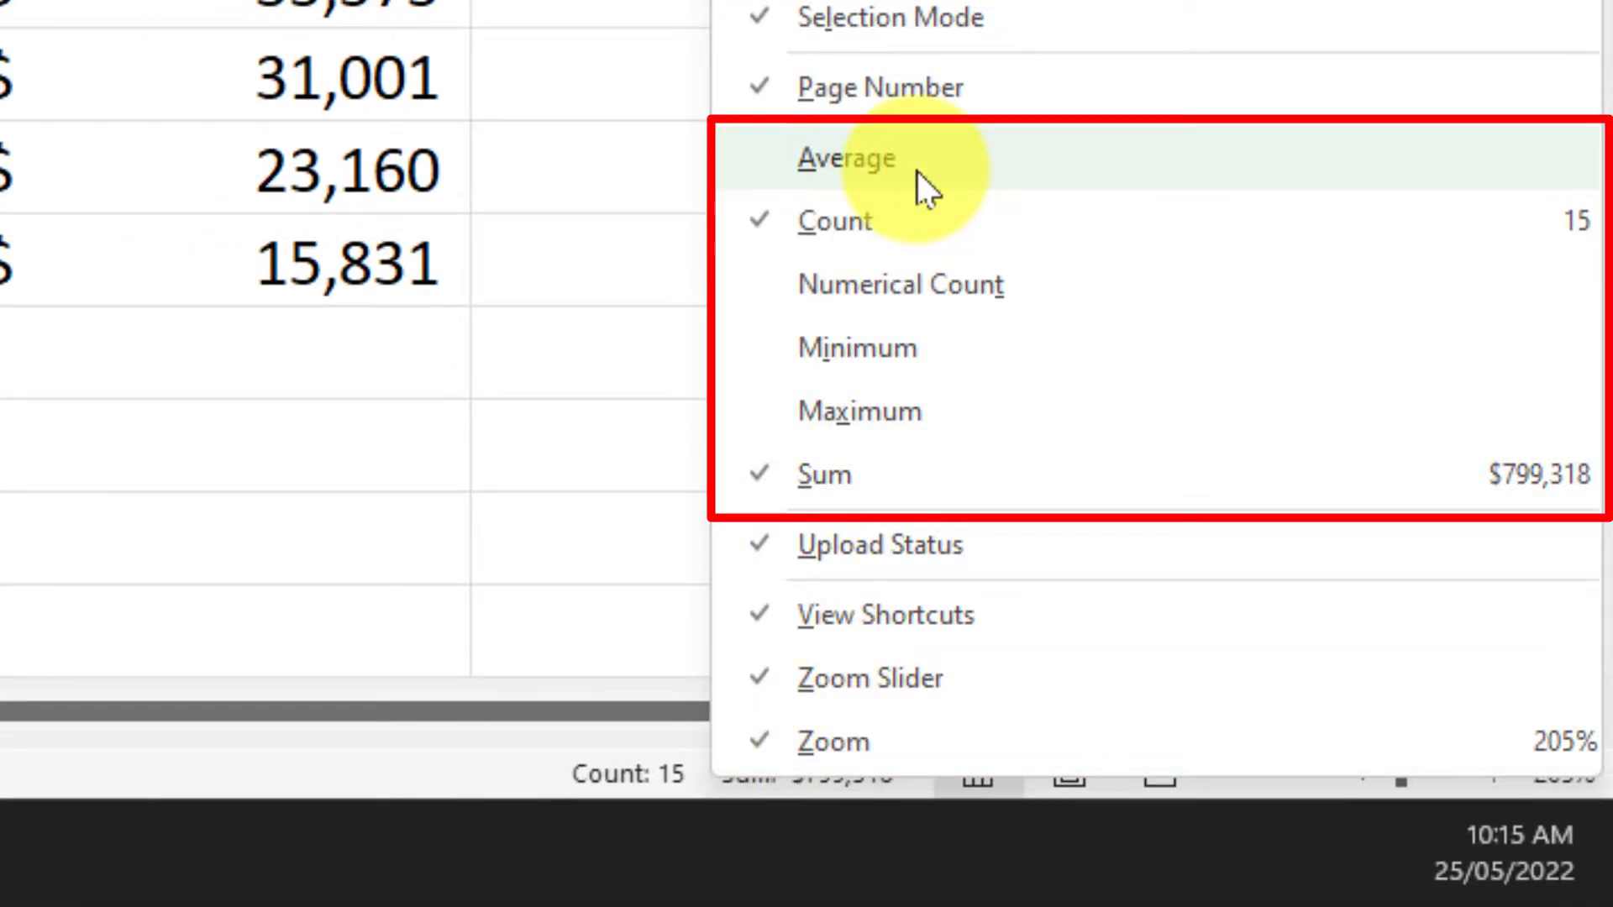
click(845, 157)
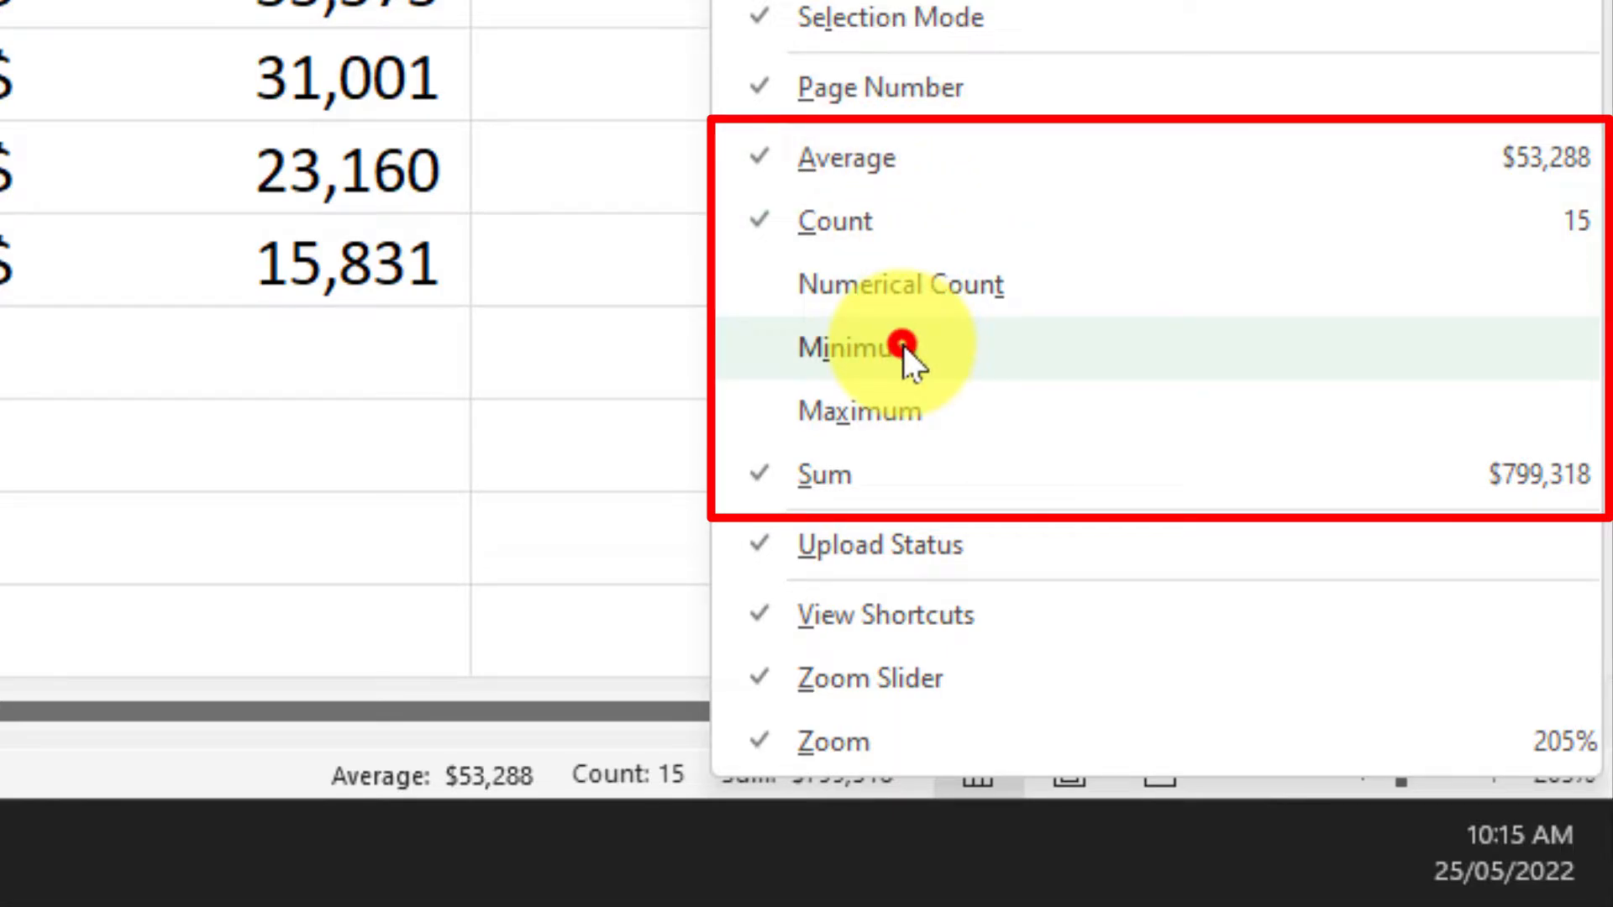
click(898, 348)
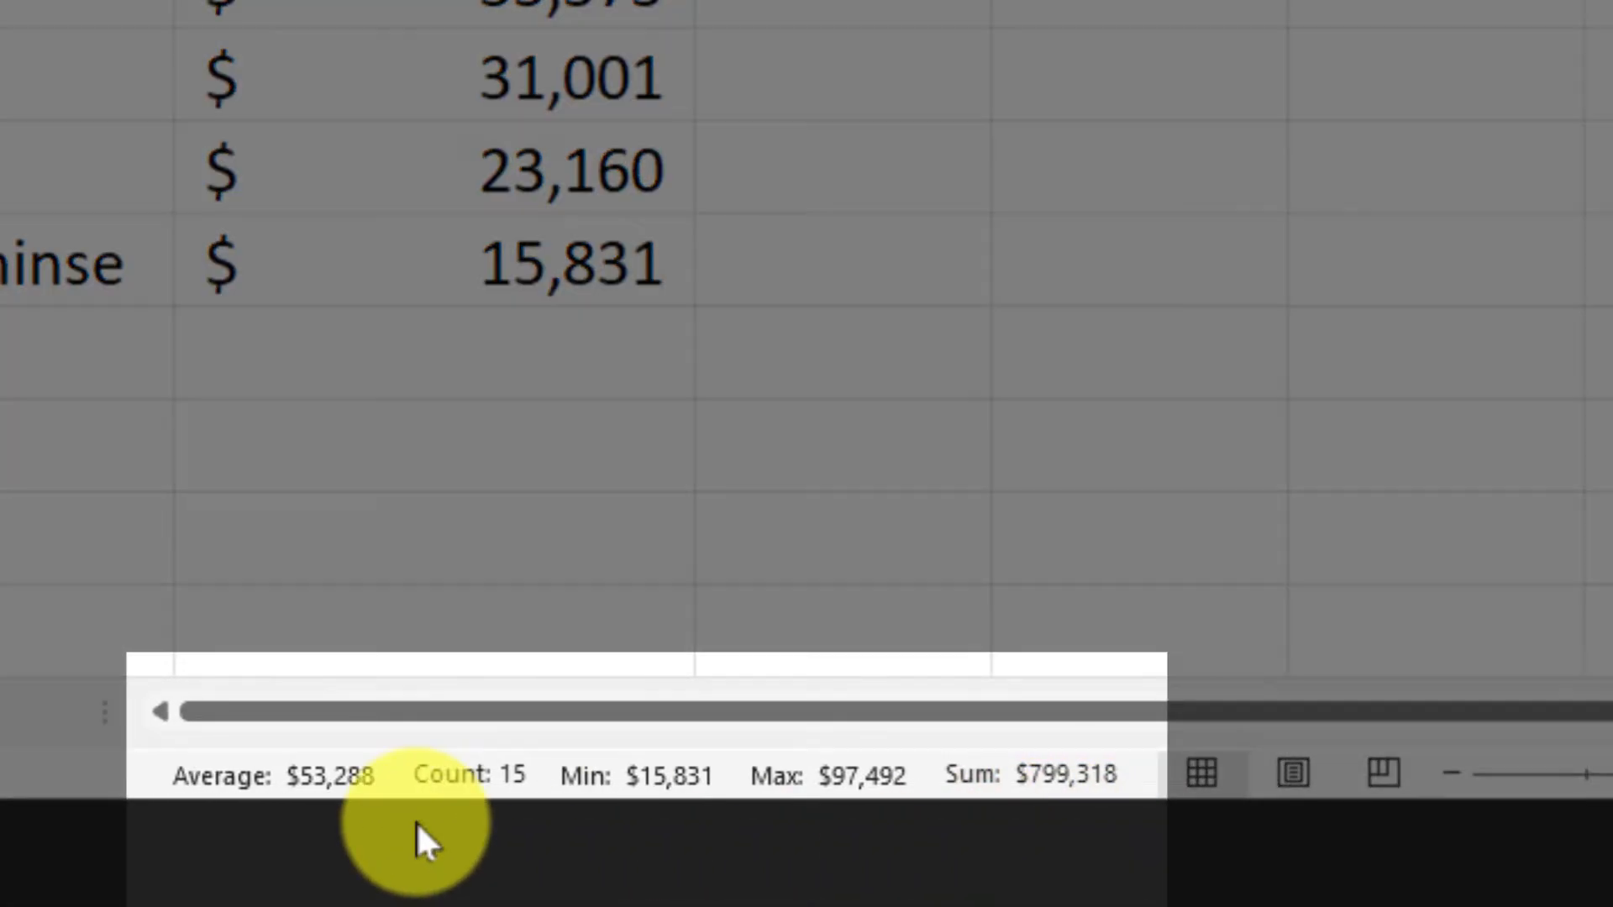
mouse_move(315, 844)
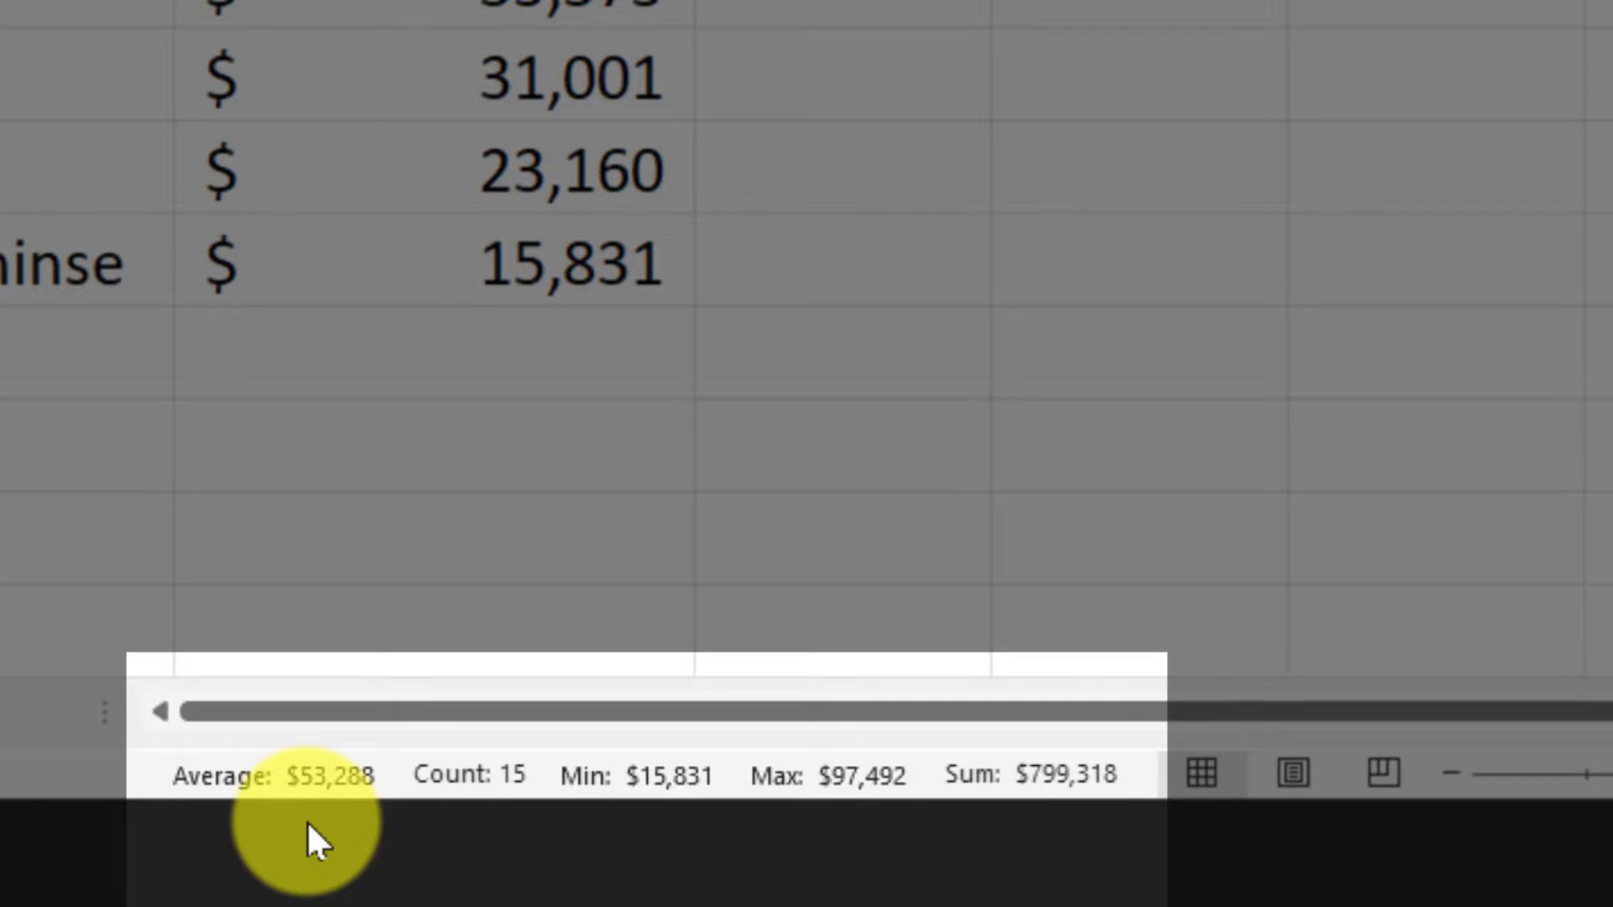
- Paste the $53,288 overall average, copy the $78,793 top-5 average, and select bottom-5 sales
click(301, 776)
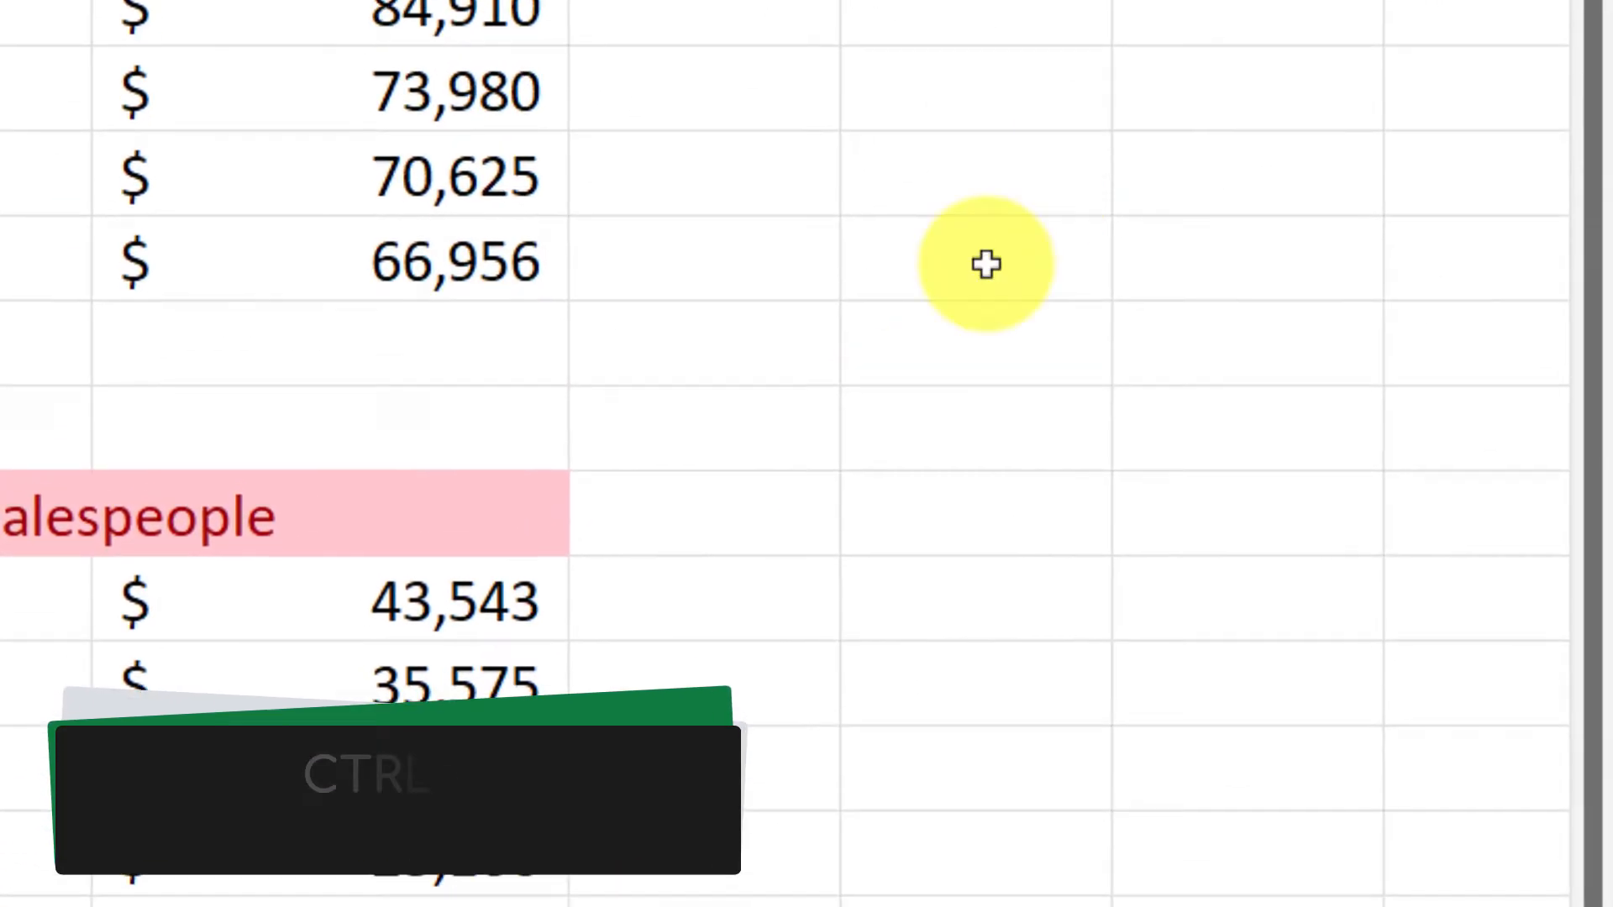
key(ctrl+v)
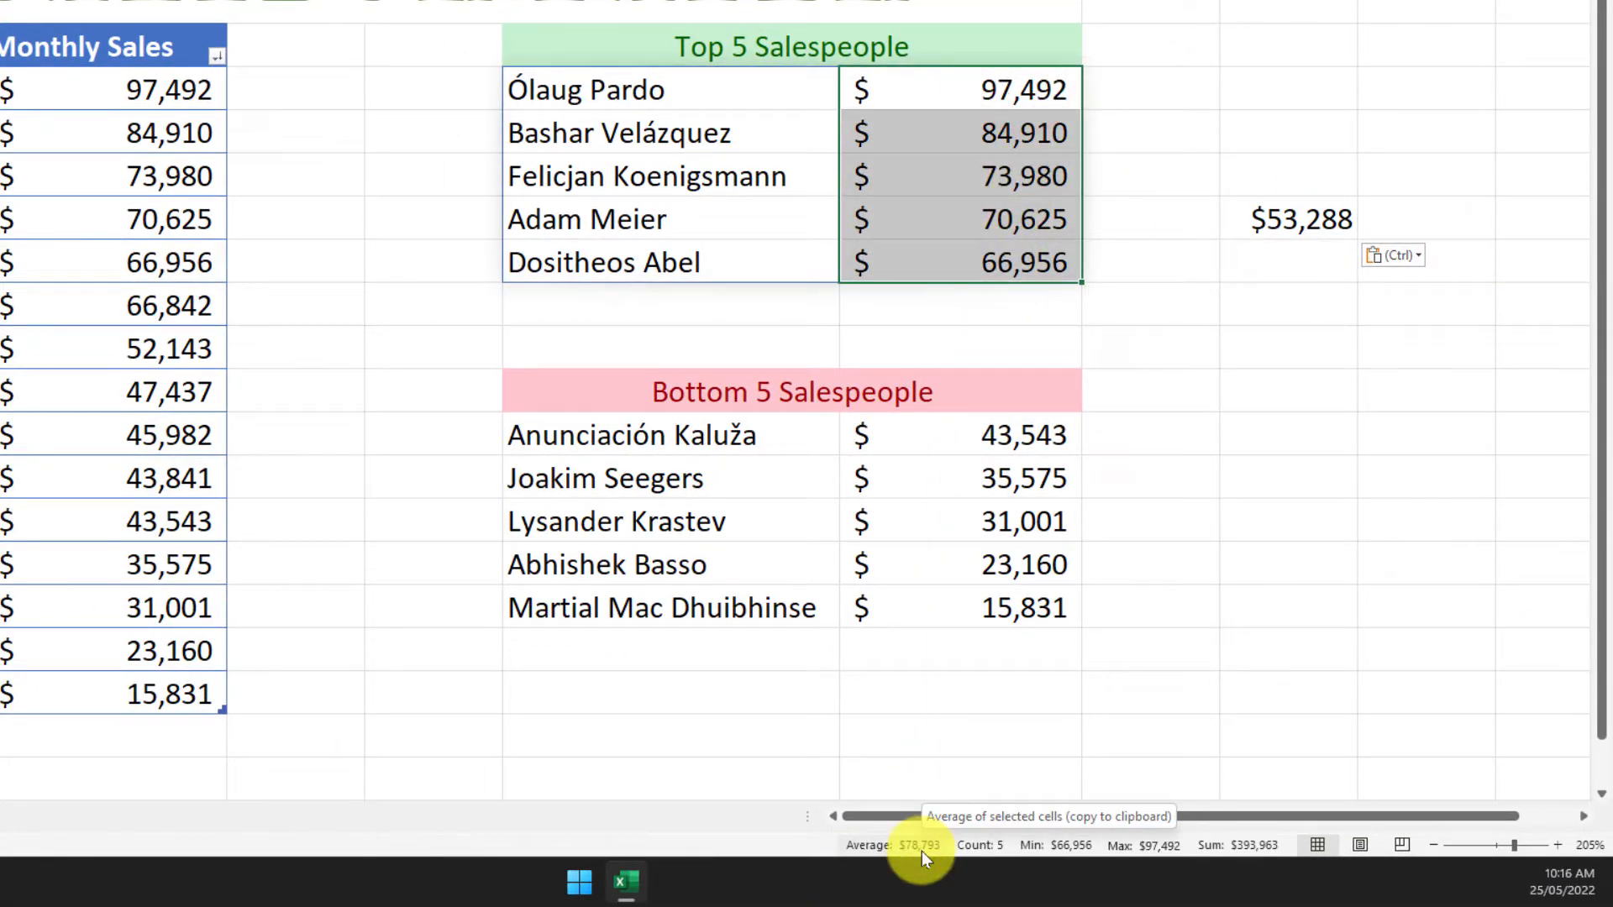
click(1311, 261)
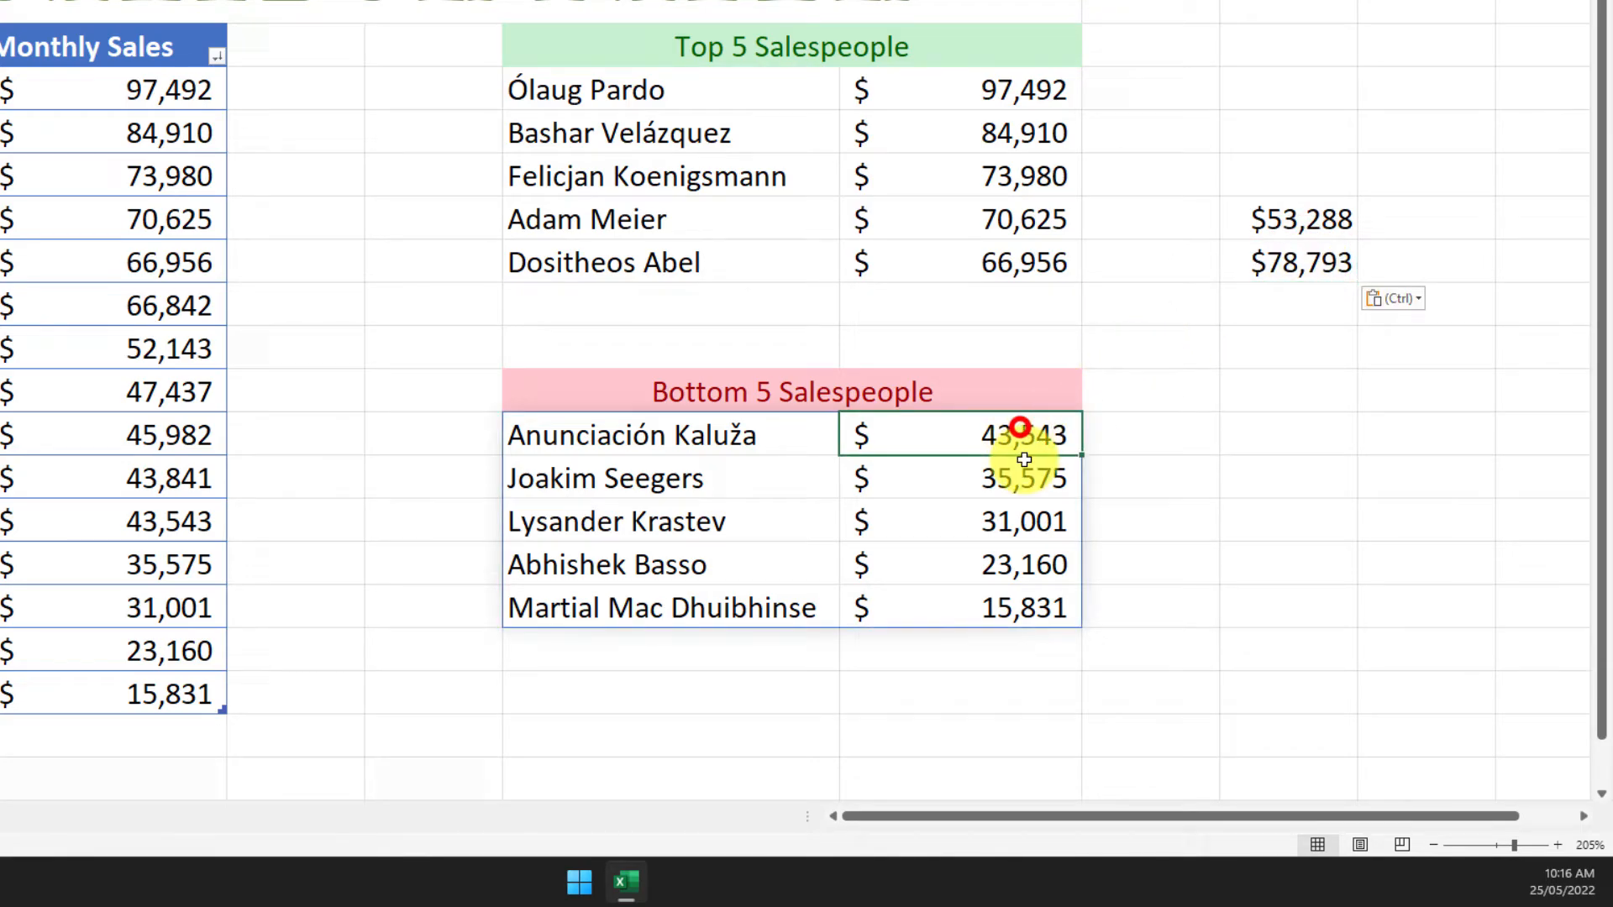
drag(1021, 435, 1021, 607)
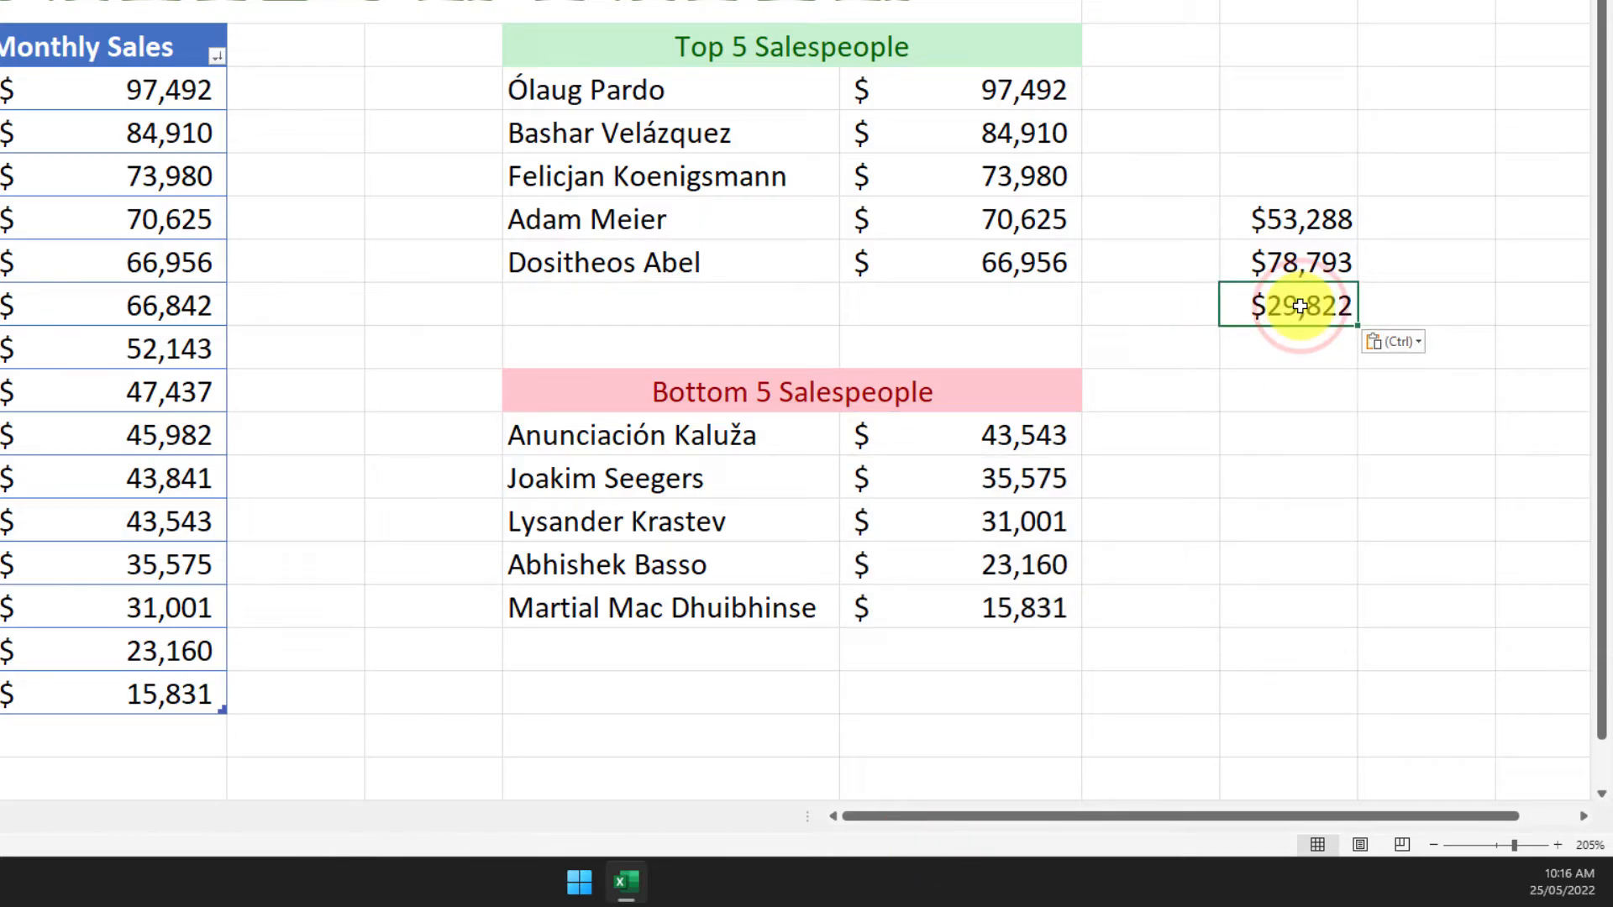
click(1290, 349)
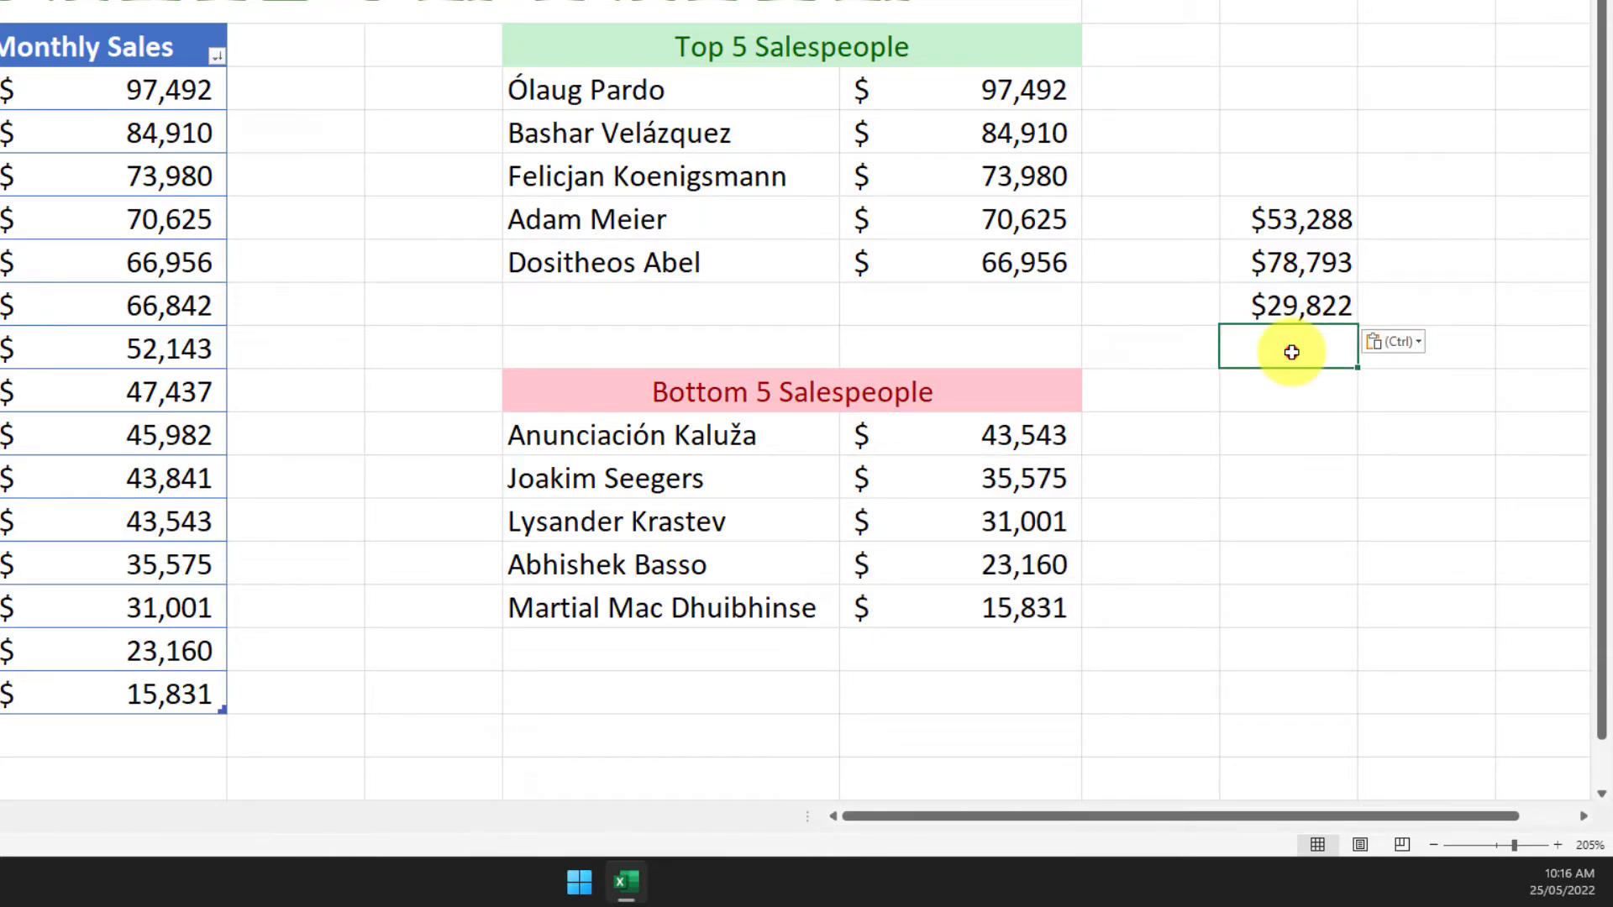